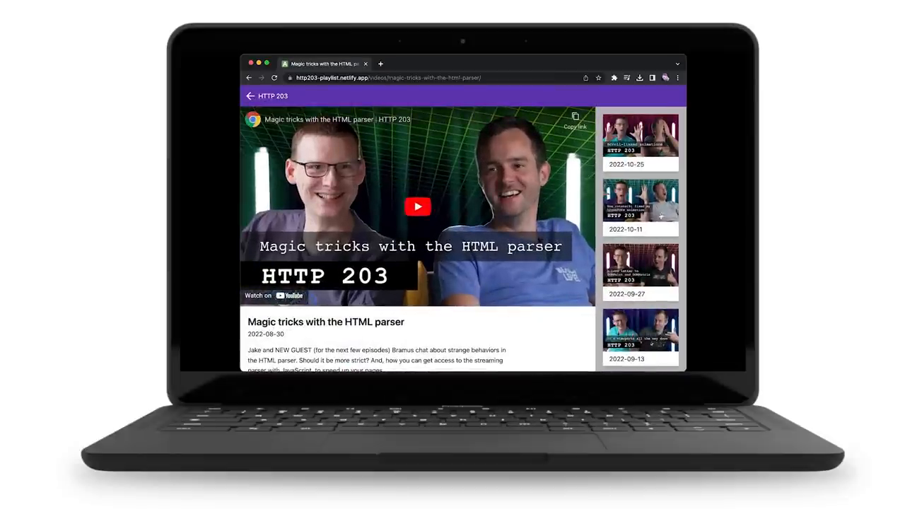
# Step: Advance past the laptop demo to the Section 01 slide with slide-from-right keyframes
pyautogui.click(639, 202)
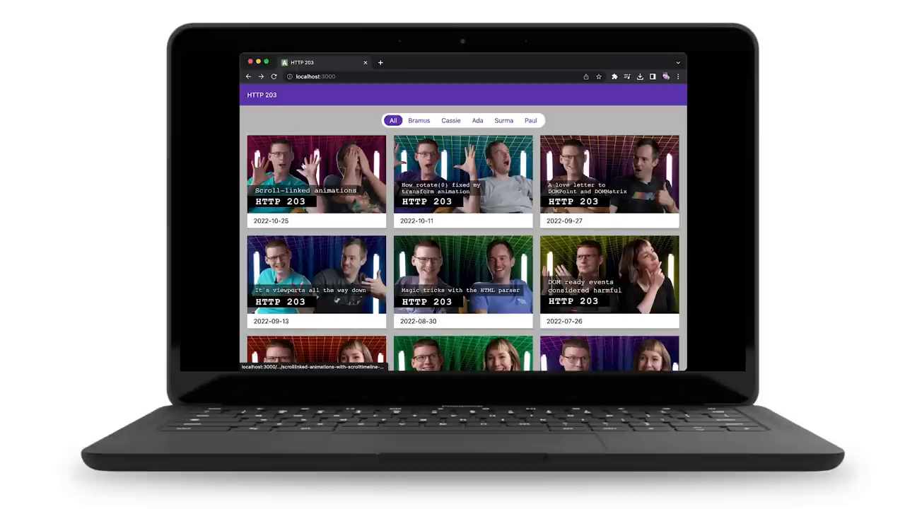
pyautogui.click(317, 174)
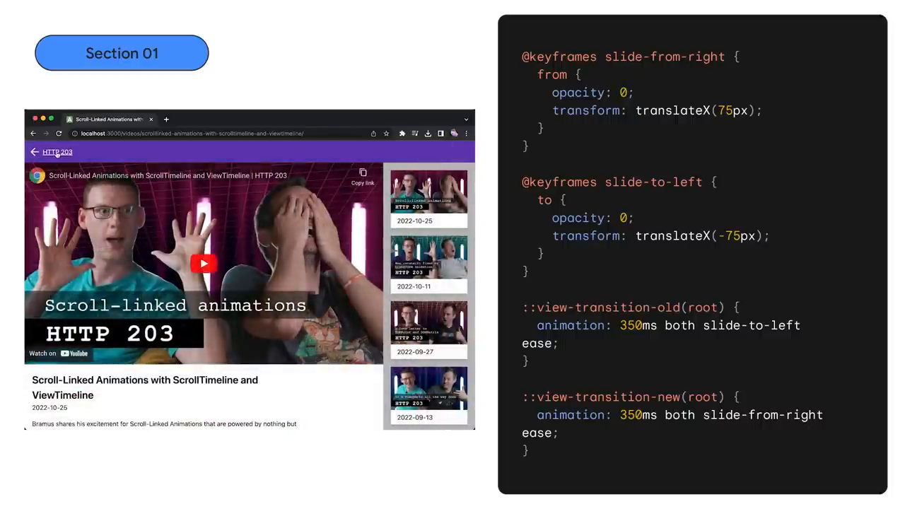
# Step: Navigate the HTTP 203 grid into video pages with the wipe-move transition and return to the grid
pyautogui.click(34, 151)
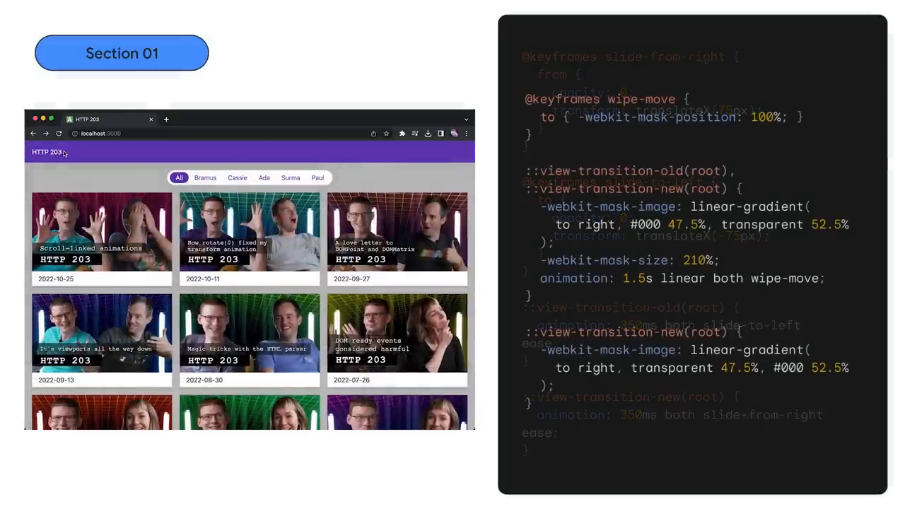
pyautogui.click(102, 233)
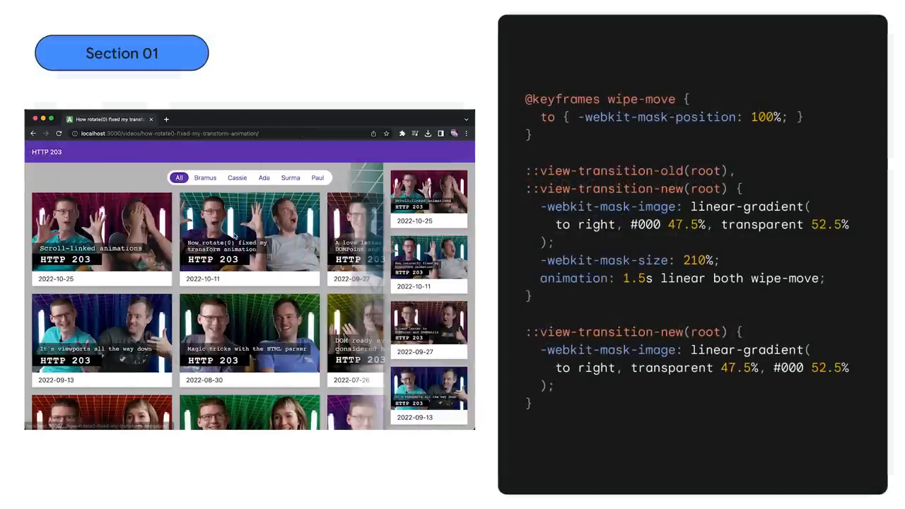
pyautogui.click(249, 234)
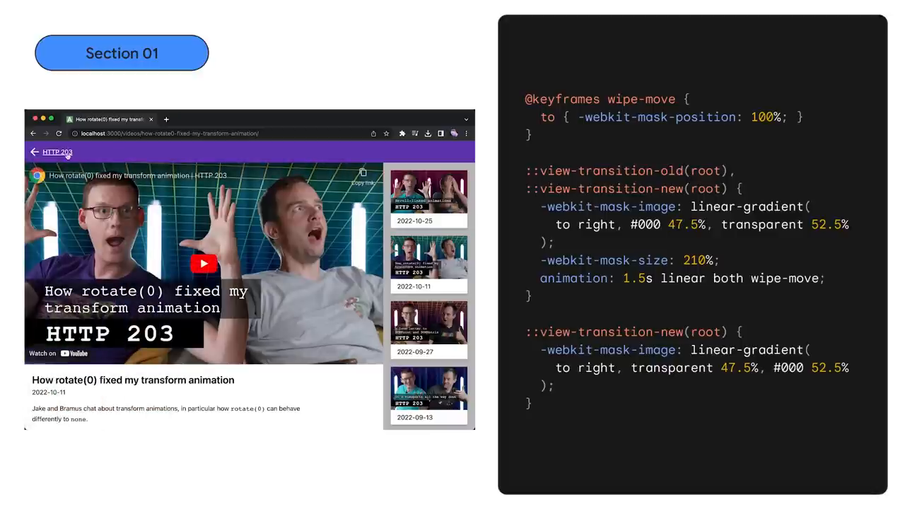
pyautogui.click(34, 152)
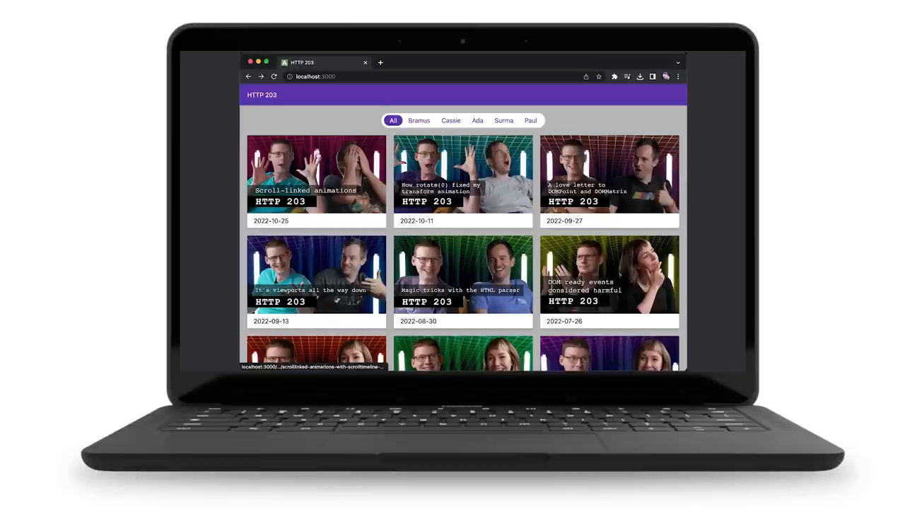
# Step: Play the scroll-linked animations page demo and reach the live-transitions.netlify.app slide
pyautogui.click(316, 174)
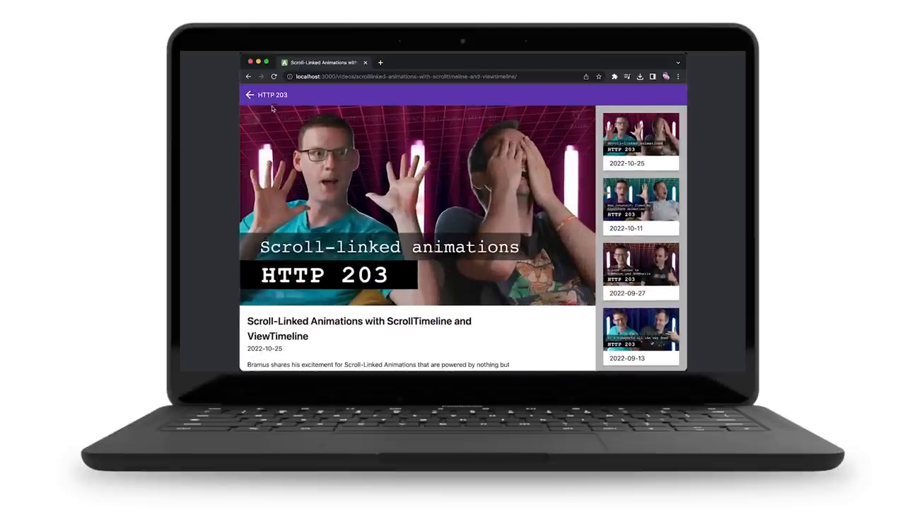
pyautogui.click(249, 95)
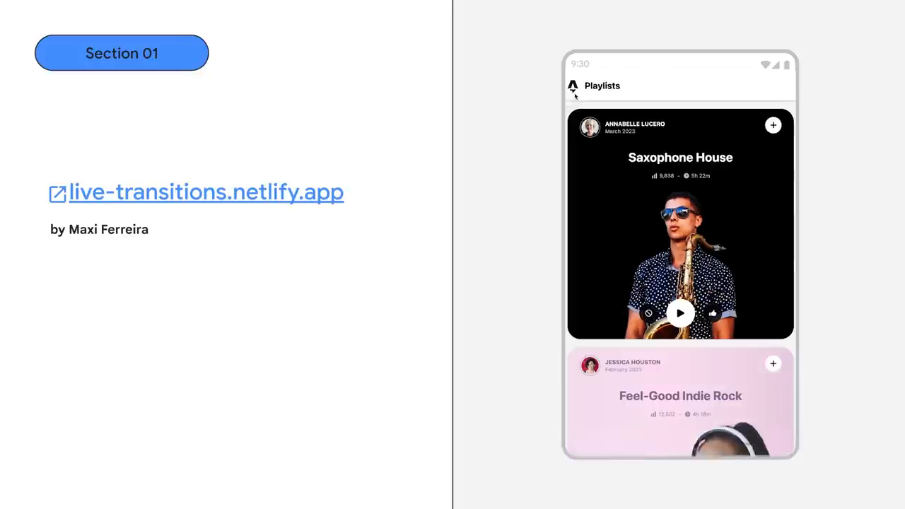
# Step: Step through the playlists and Airbnb checkout-instructions demos to the deploy-preview HTTP 203 grid
pyautogui.scroll(-3)
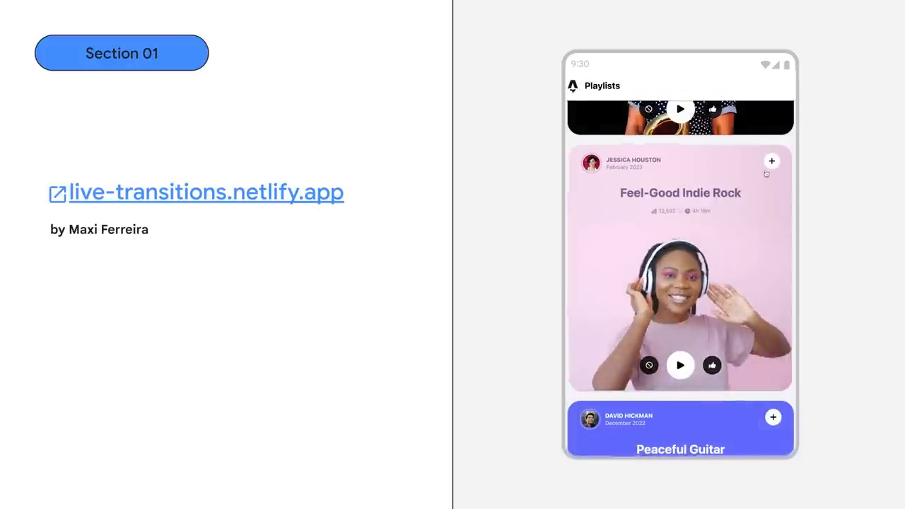
pyautogui.click(679, 269)
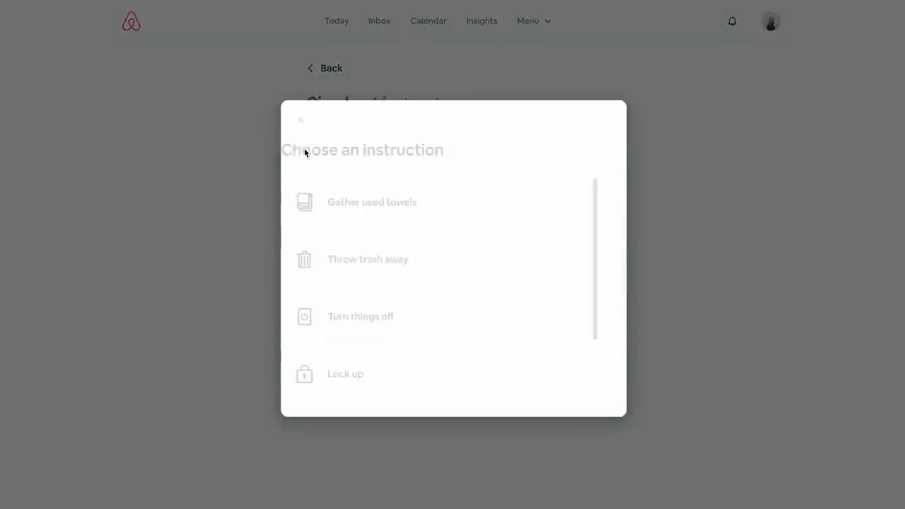
pyautogui.click(368, 259)
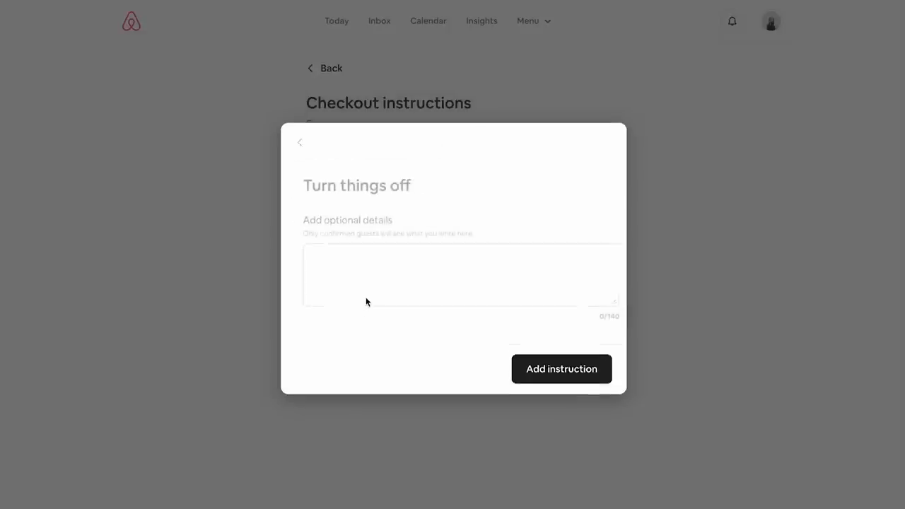
pyautogui.click(300, 141)
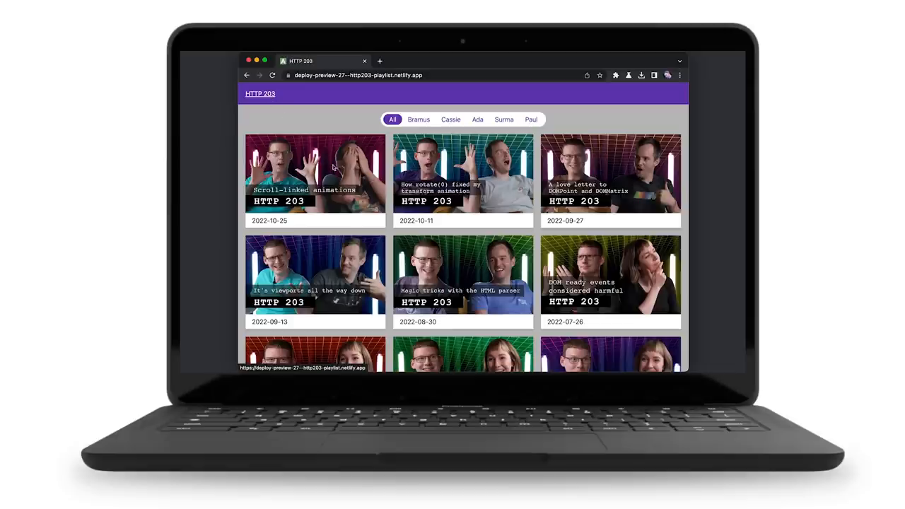
# Step: Open the Scroll-linked animations video card to its episode page in the HTTP 203 demo
pyautogui.click(463, 173)
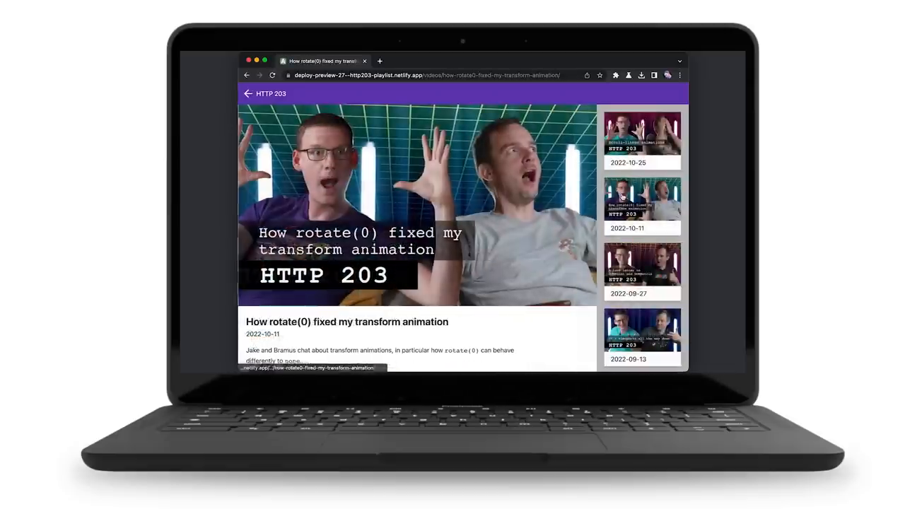
pyautogui.click(642, 271)
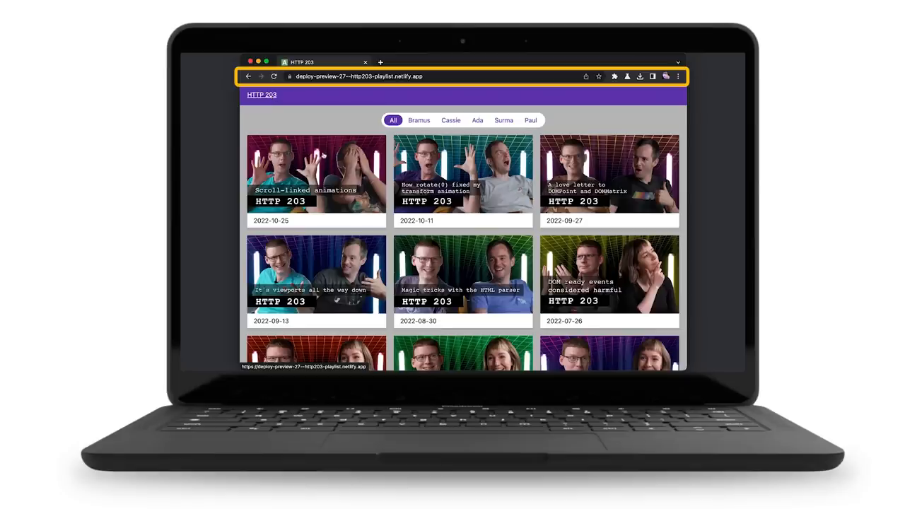
pyautogui.click(317, 173)
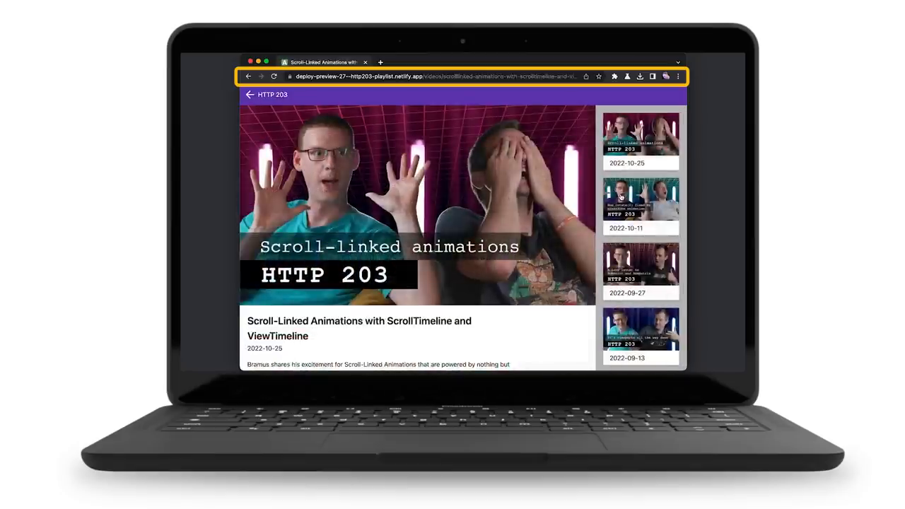
pyautogui.click(639, 266)
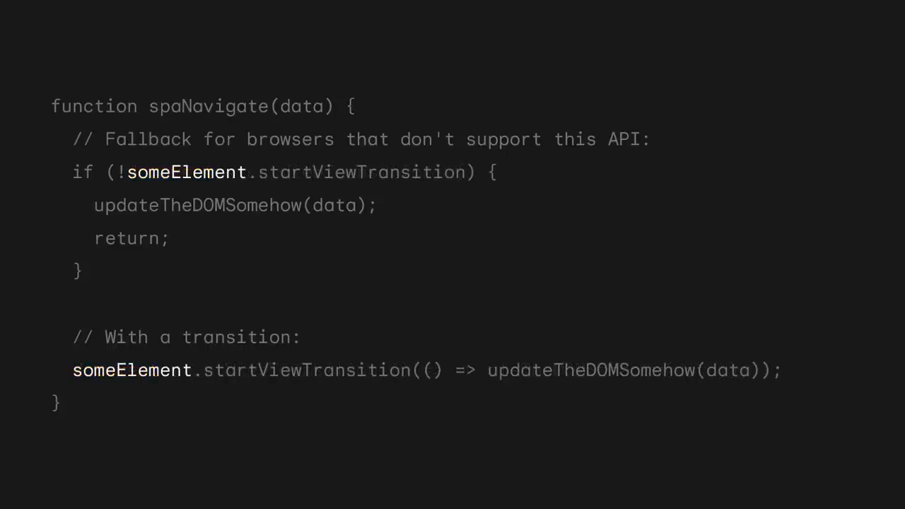
# Step: Show the spaNavigate code slide with the startViewTransition fallback
pyautogui.click(82, 20)
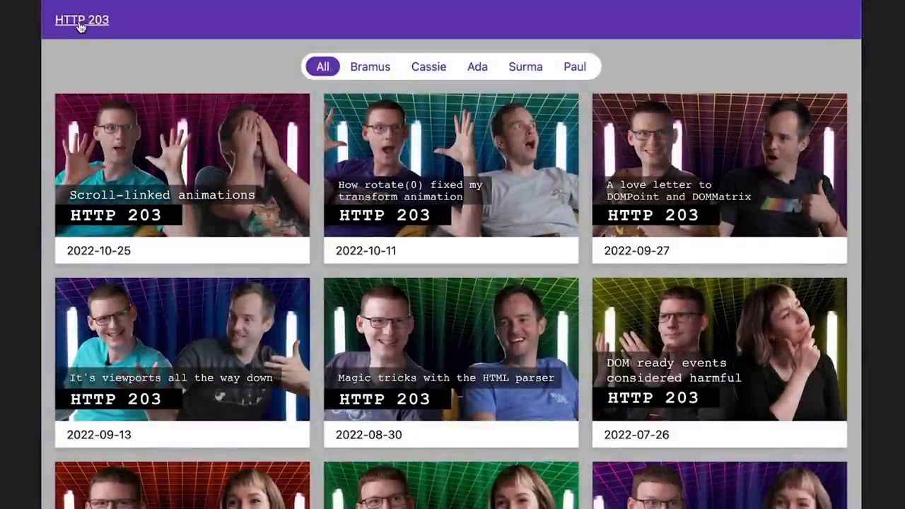
pyautogui.click(181, 164)
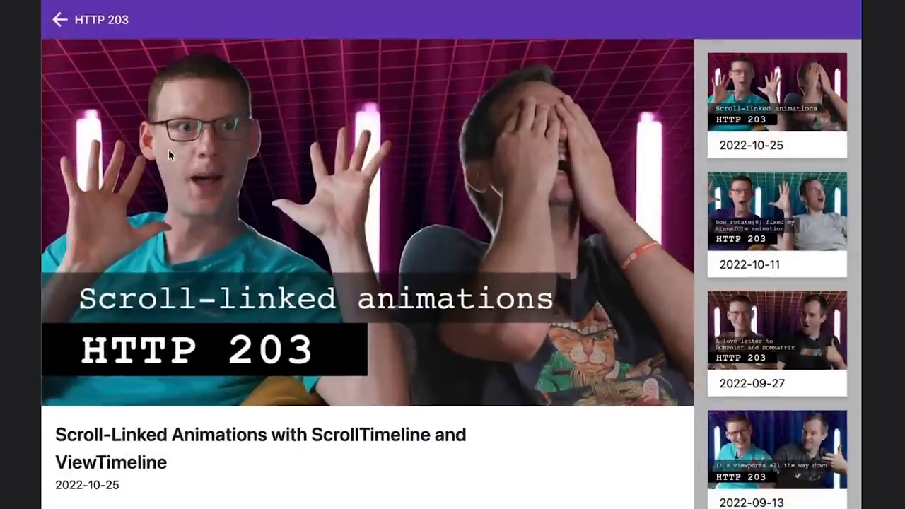
pyautogui.click(59, 20)
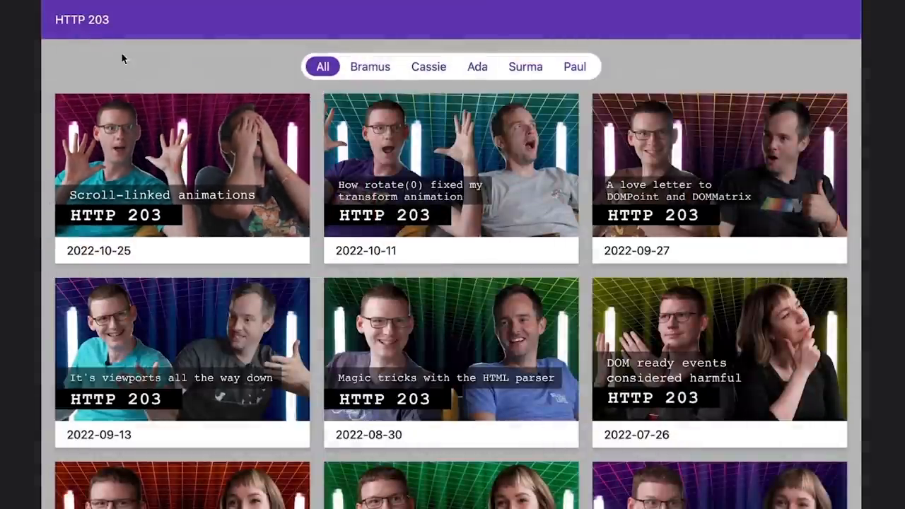
pyautogui.click(181, 164)
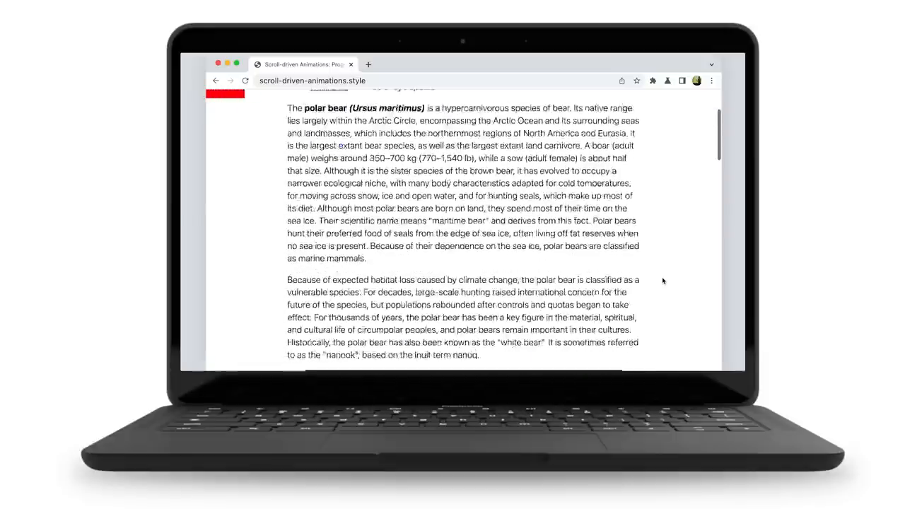
# Step: Scroll the polar bear article to its Taxonomy section so the red progress bar advances
pyautogui.scroll(-3)
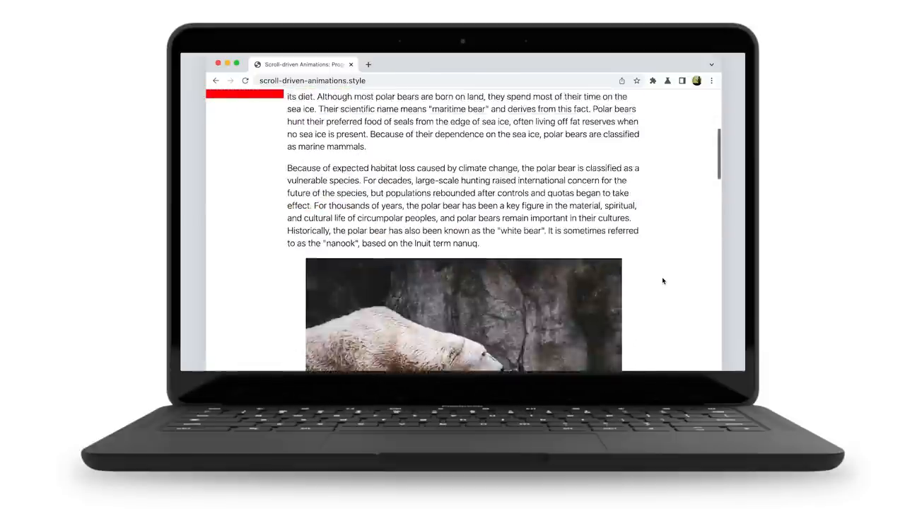
pyautogui.scroll(-3)
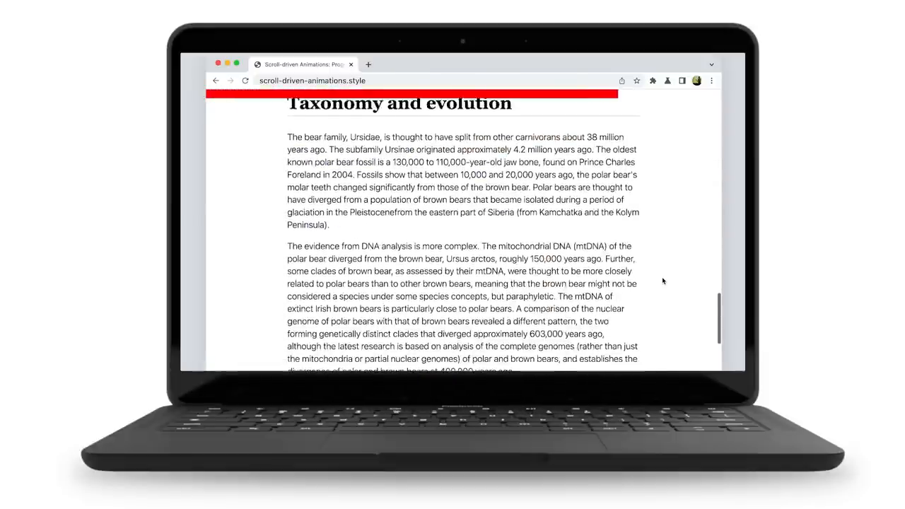
pyautogui.scroll(-3)
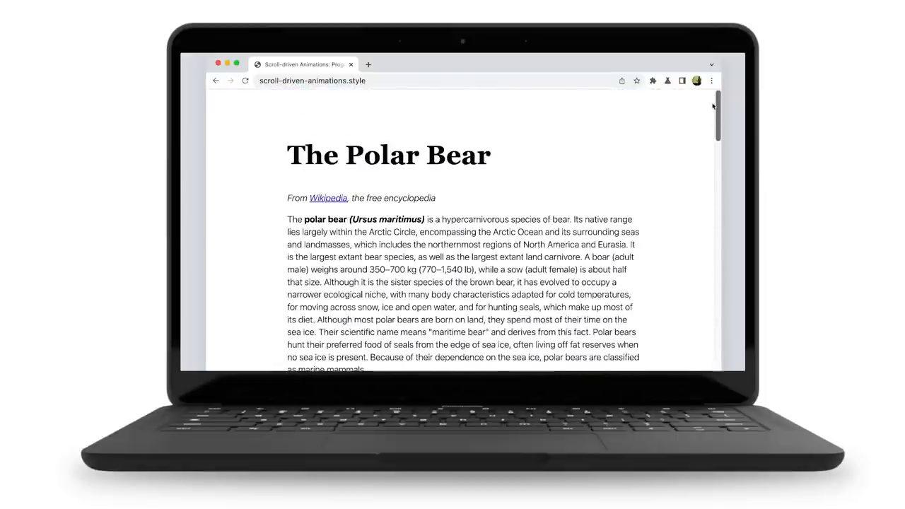
pyautogui.scroll(-3)
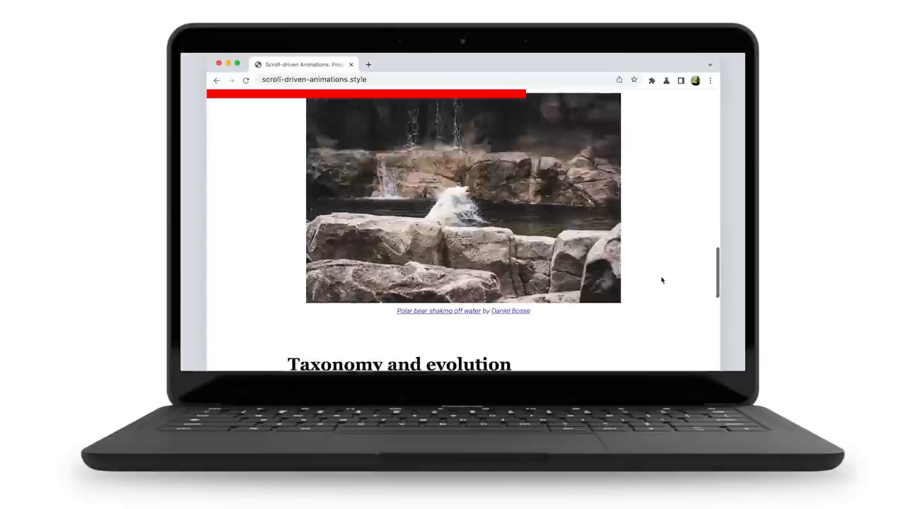
pyautogui.scroll(-3)
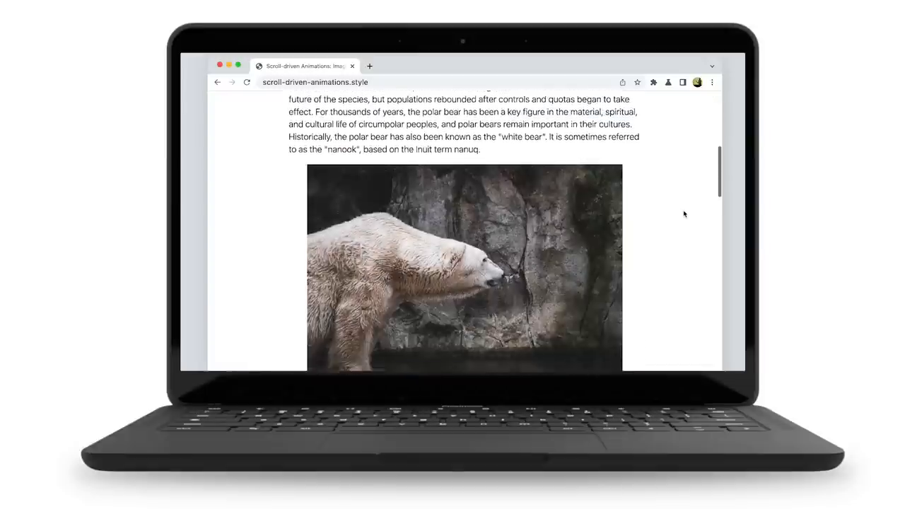
# Step: Scroll the article to Naming and etymology and reach the view progress timeline visualizer
pyautogui.scroll(-3)
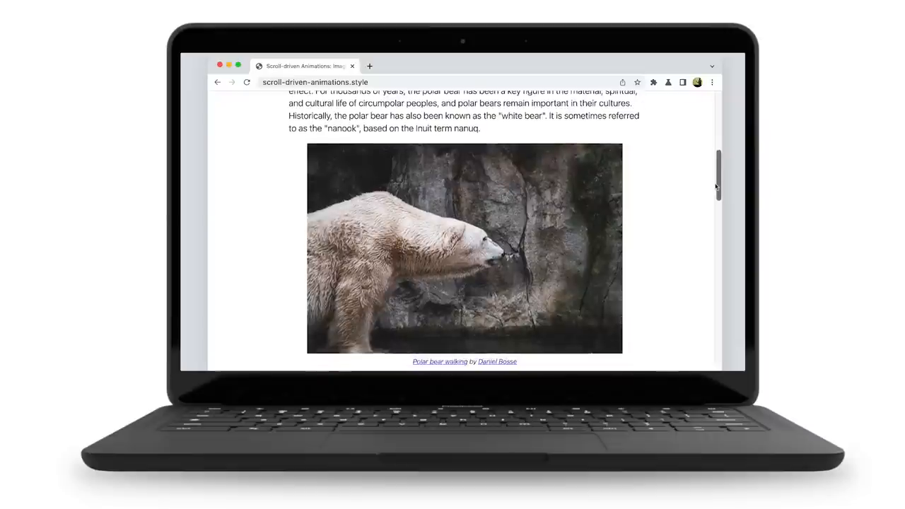
pyautogui.scroll(3)
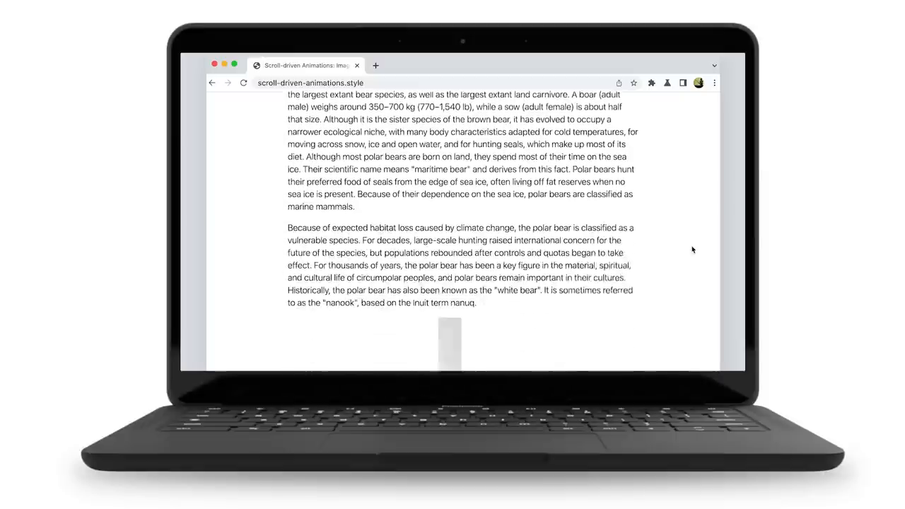
pyautogui.scroll(-3)
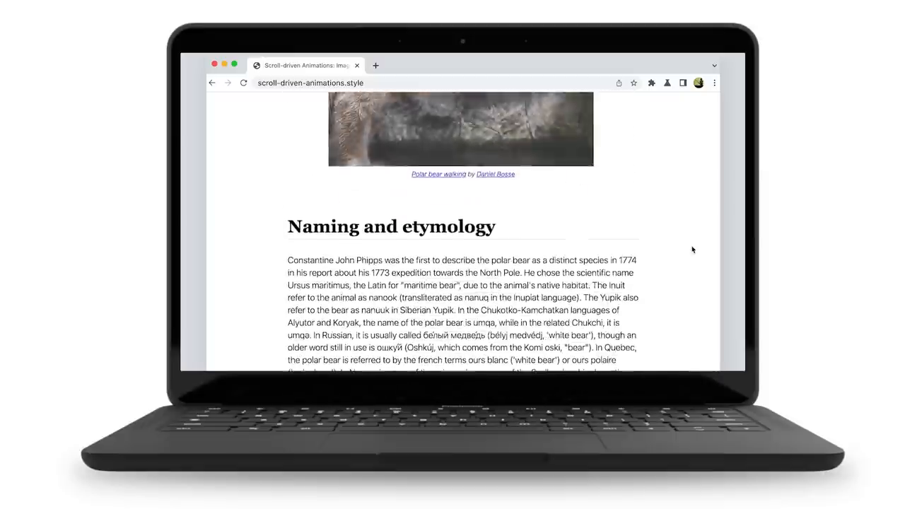
pyautogui.scroll(-3)
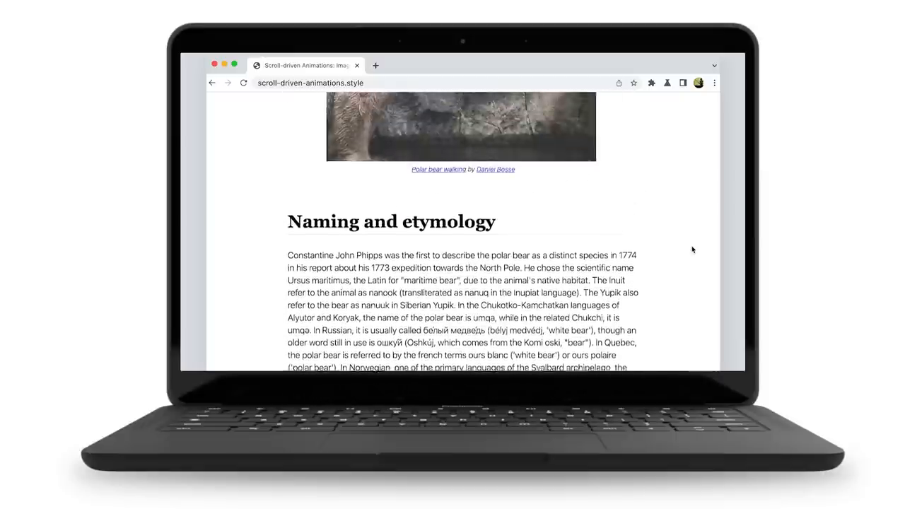
pyautogui.scroll(-3)
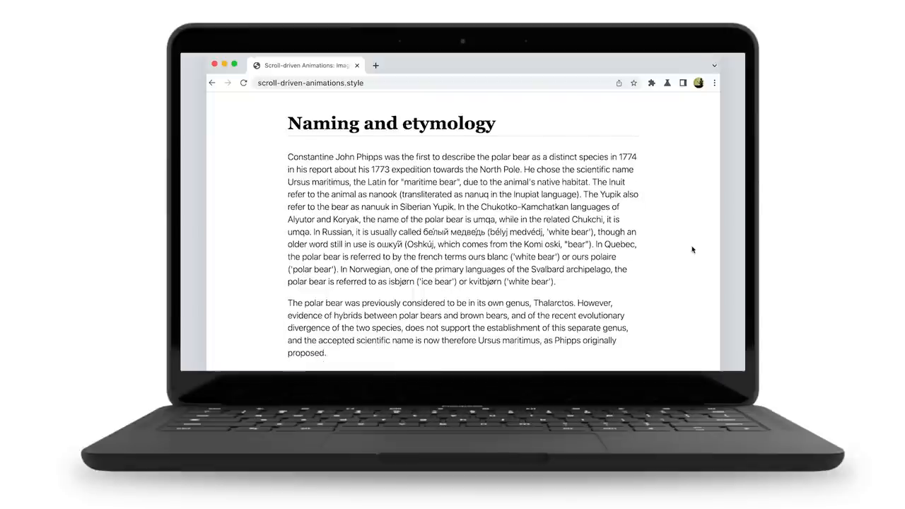
pyautogui.scroll(-3)
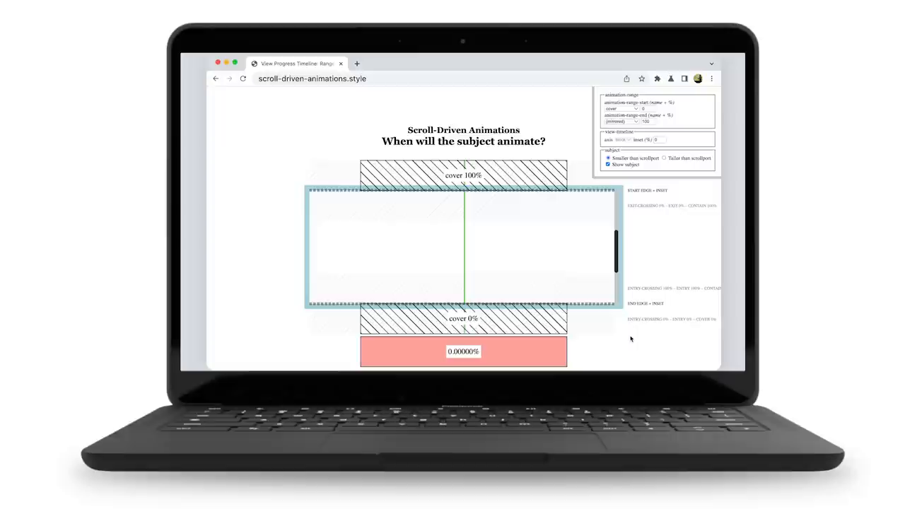
# Step: Set the animation-range start and end to entry, then load the 'Scroll Me' contact list demo
pyautogui.scroll(-3)
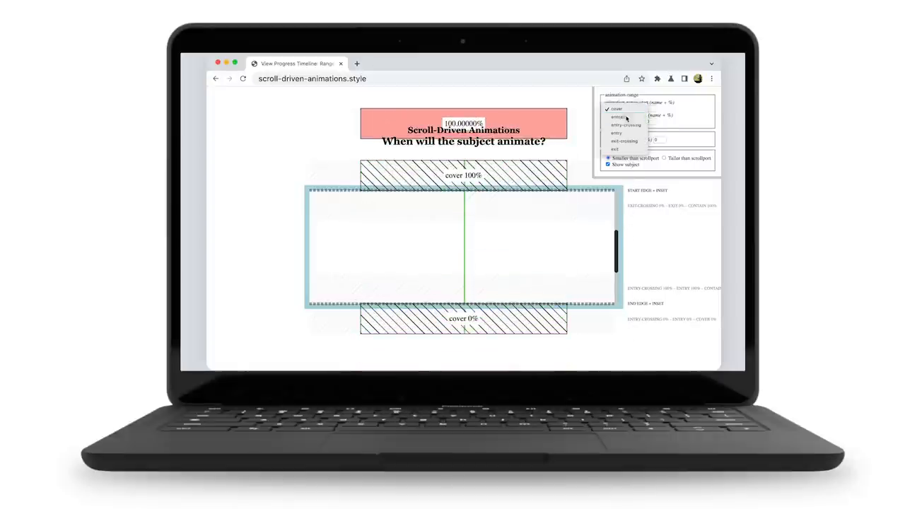
pyautogui.click(618, 108)
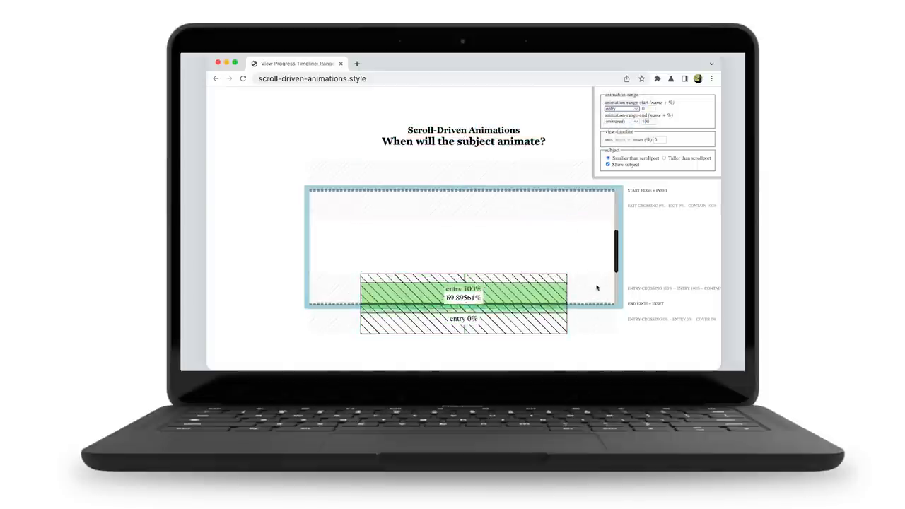
pyautogui.click(623, 109)
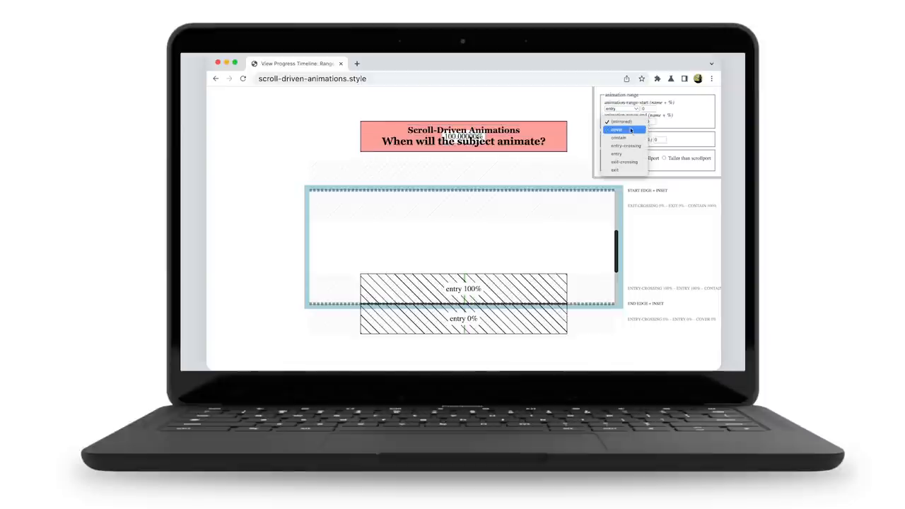
pyautogui.click(620, 130)
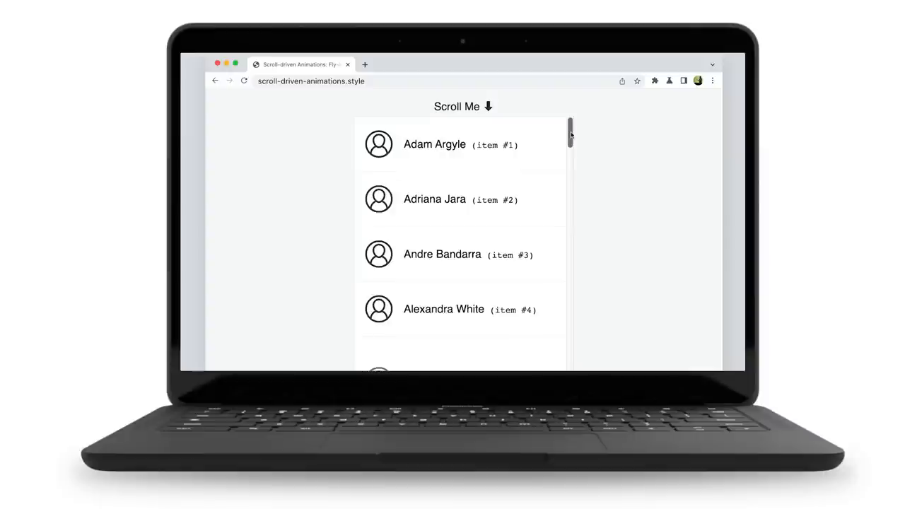
pyautogui.scroll(-3)
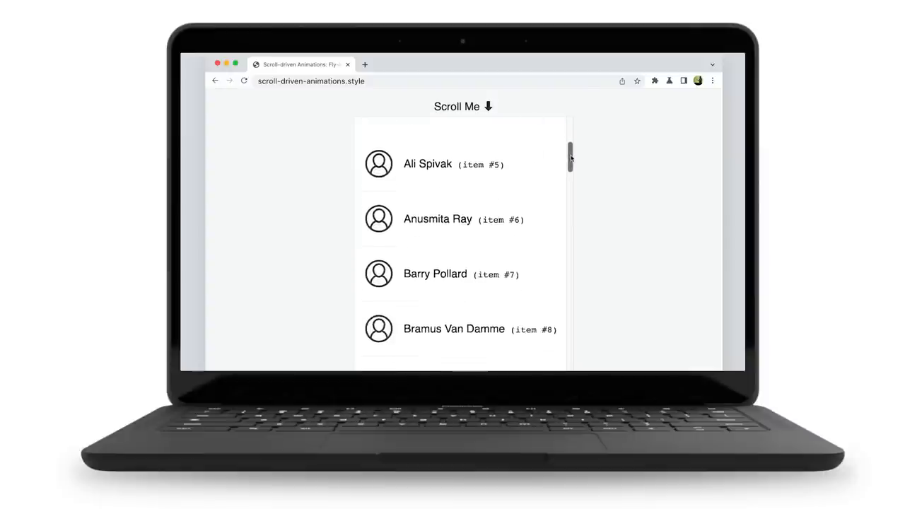
pyautogui.scroll(3)
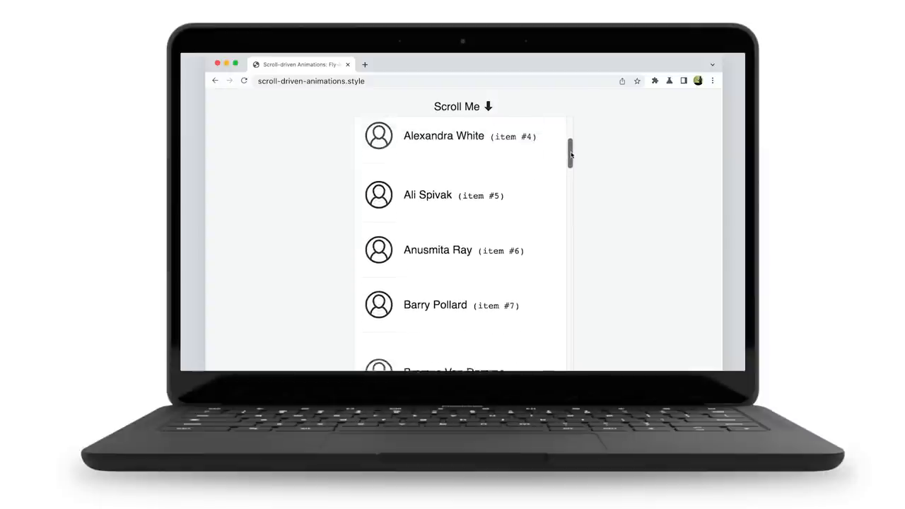
pyautogui.scroll(-3)
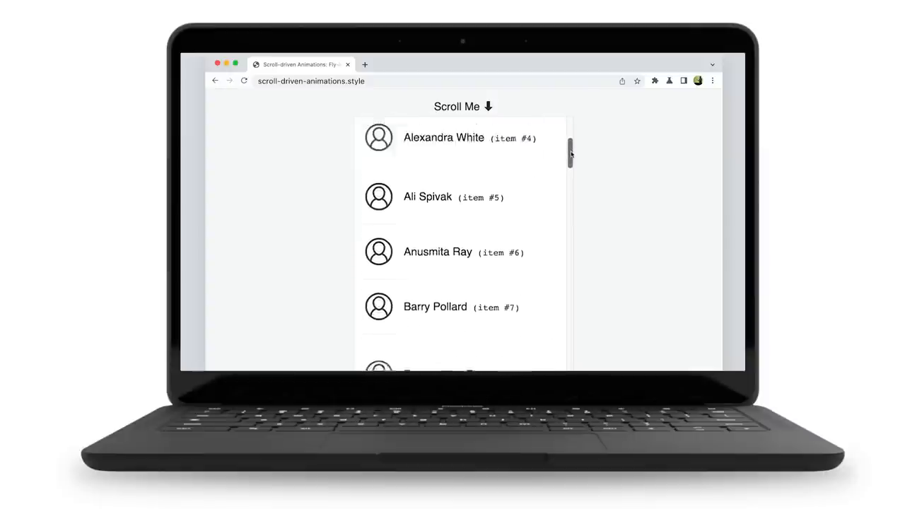
pyautogui.scroll(3)
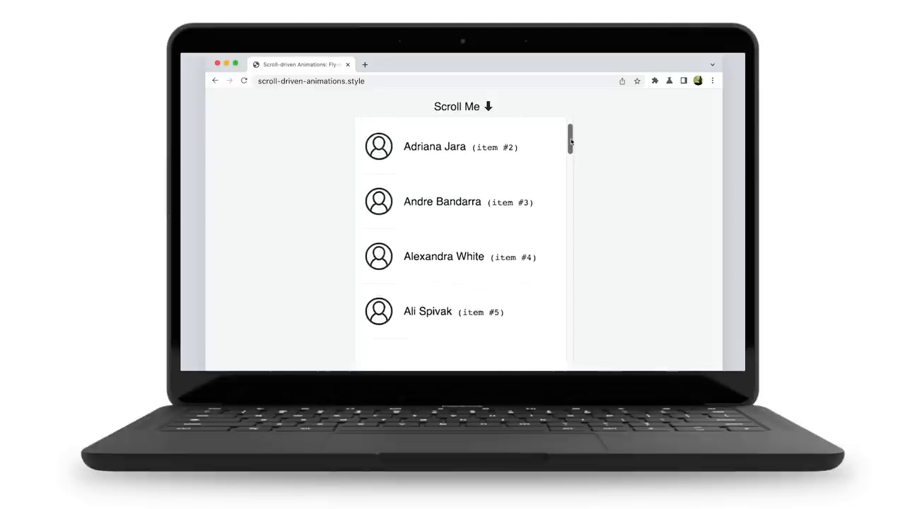
pyautogui.scroll(-3)
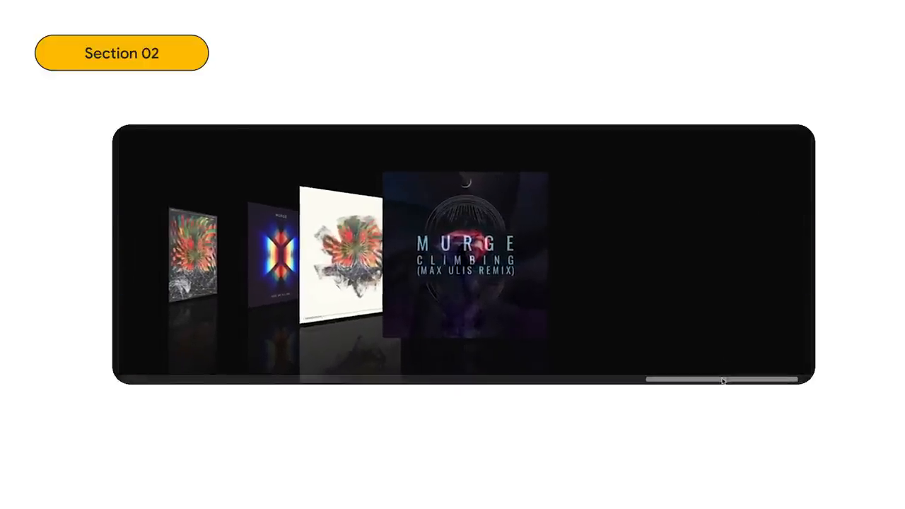
# Step: Drag the cover-flow scrollbar to flip through the album covers on the Section 02 slide
pyautogui.moveTo(721, 379); pyautogui.dragTo(492, 376)
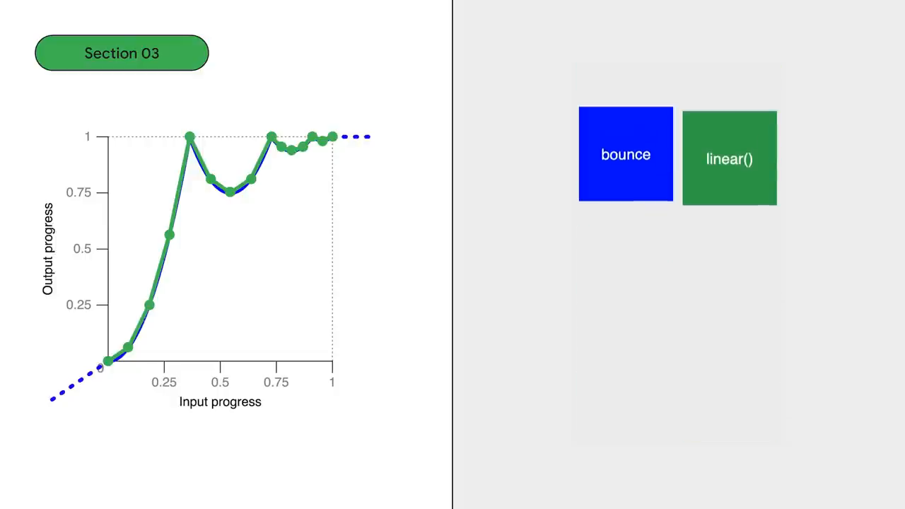
# Step: Switch the chart to the finer, more densely sampled linear() approximation of the bounce curve
pyautogui.click(730, 157)
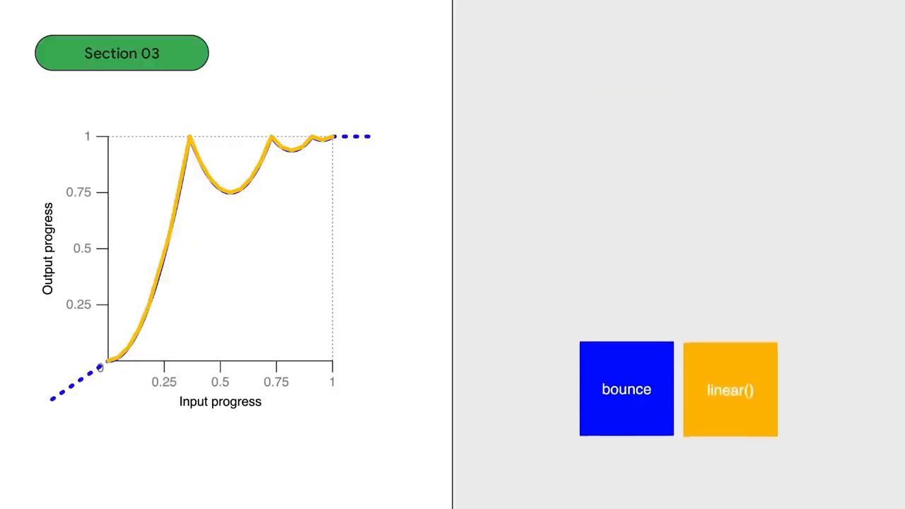